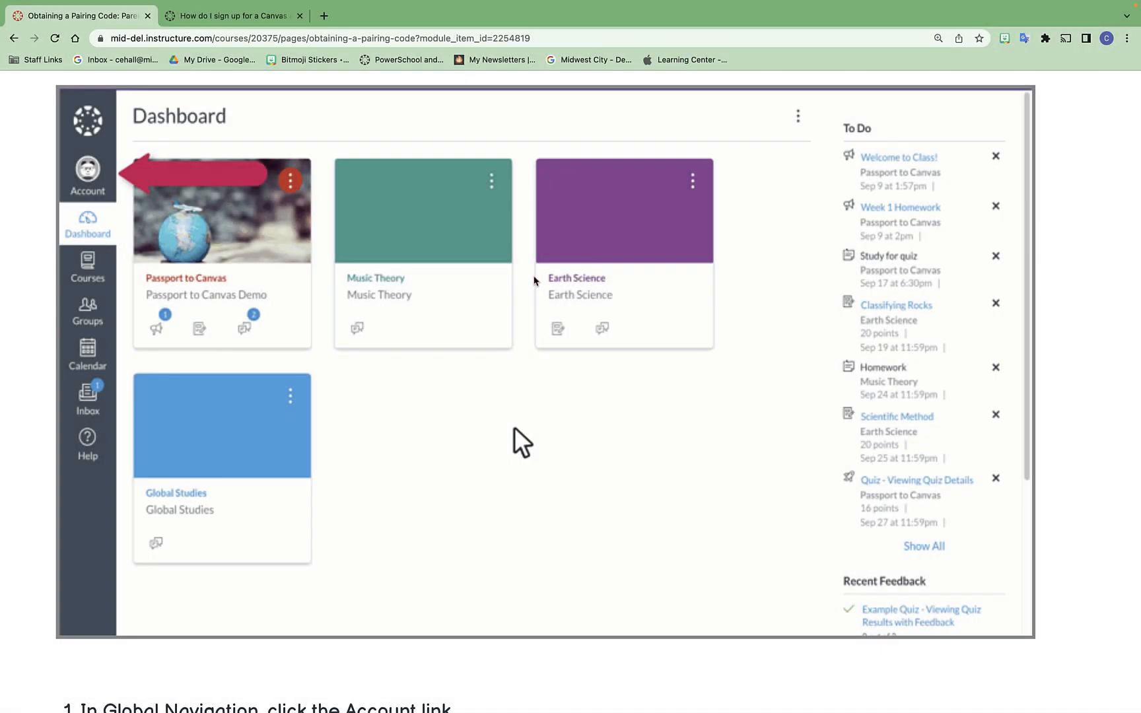
pyautogui.moveTo(135, 204)
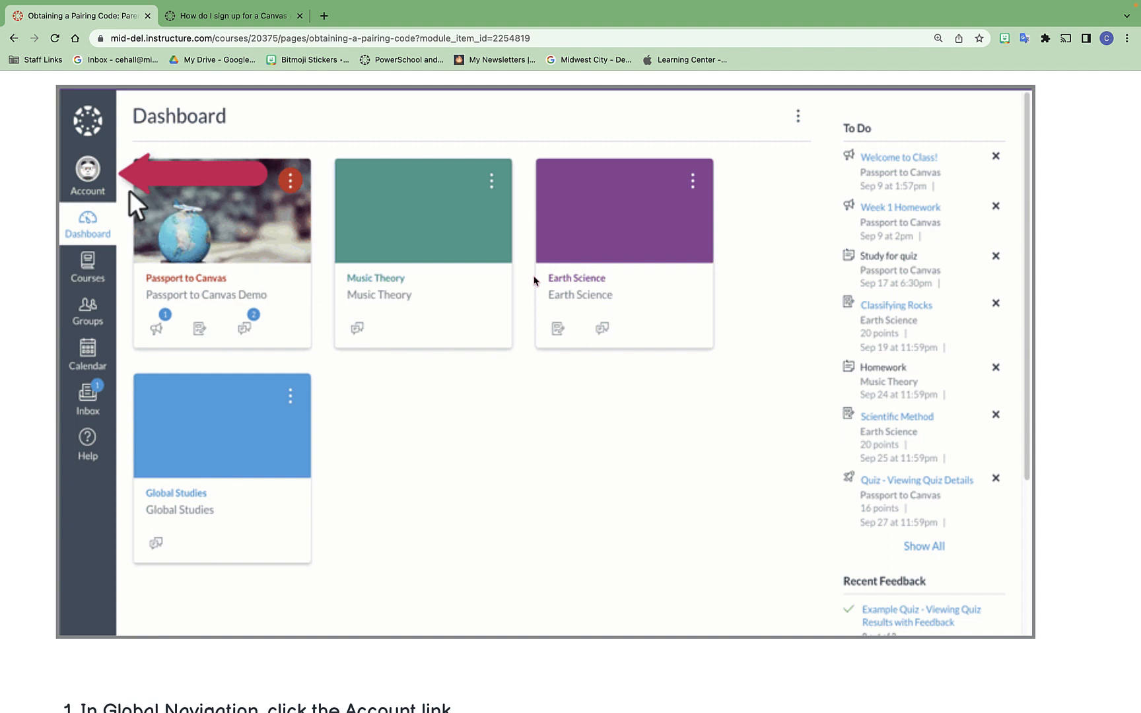
# Go to the student's account Settings and request a Pair with Observer code.
pyautogui.click(87, 174)
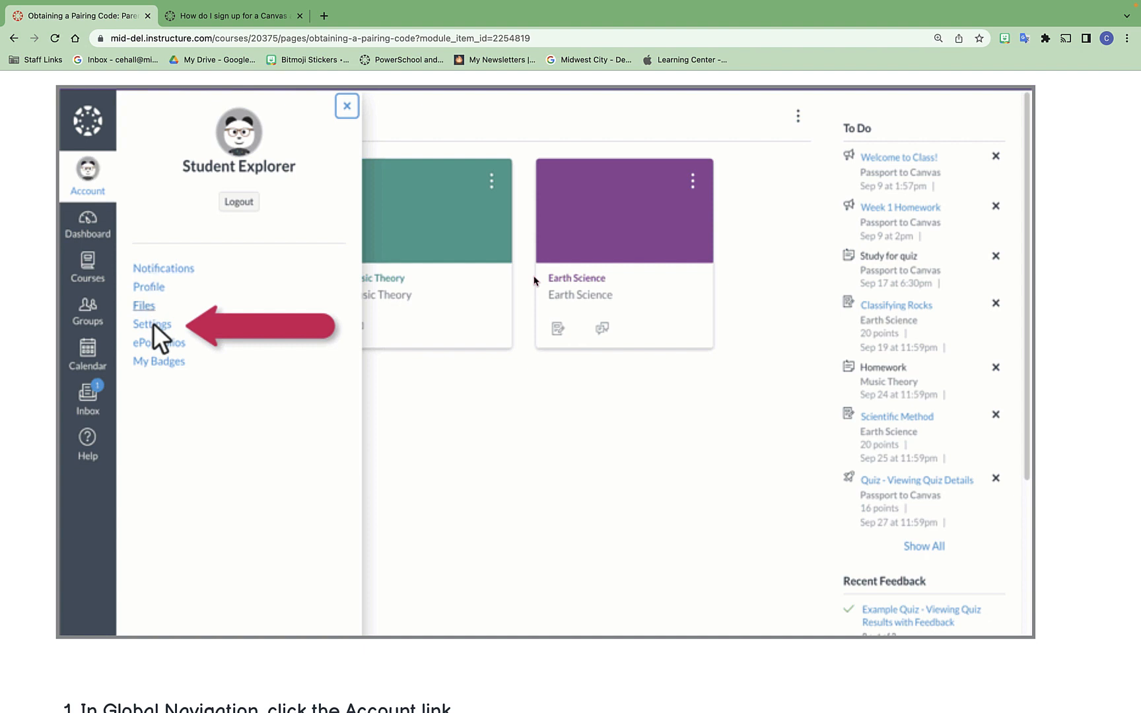
pyautogui.click(151, 323)
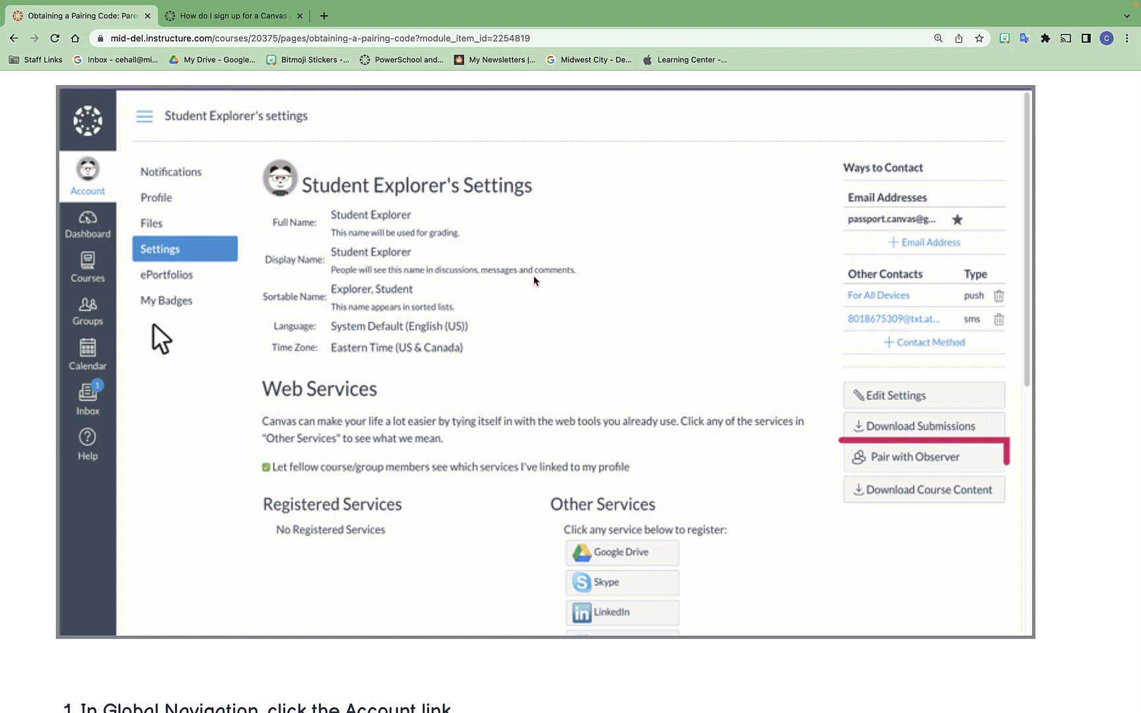
pyautogui.moveTo(248, 351)
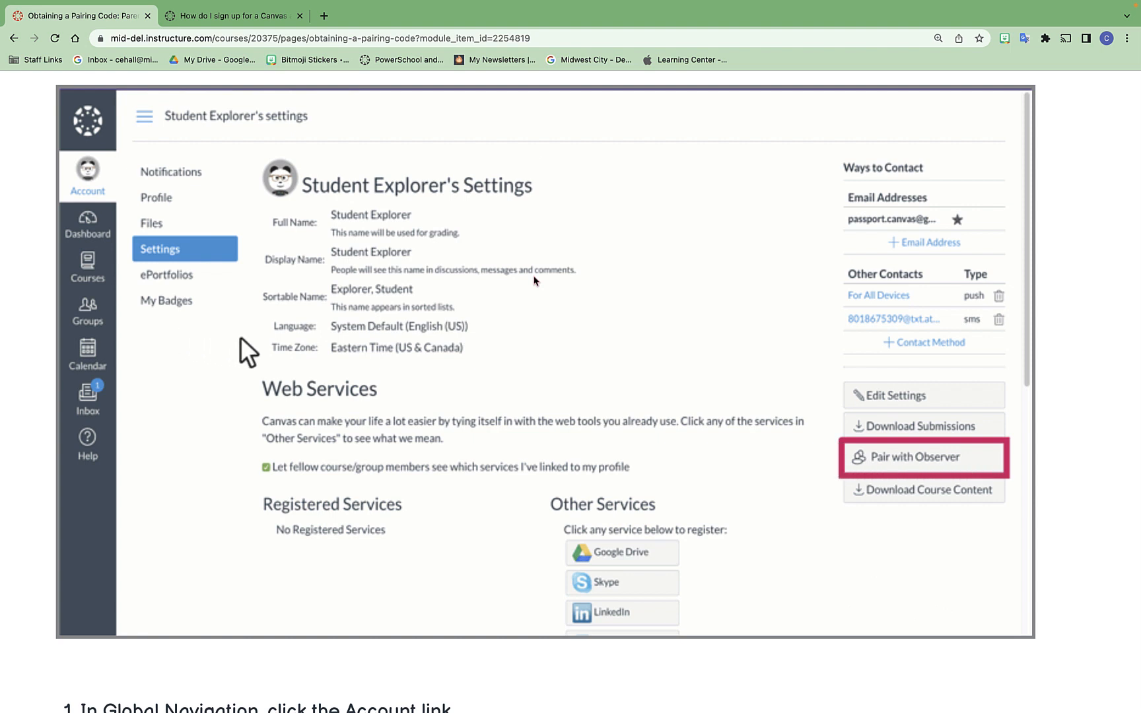
pyautogui.moveTo(939, 459)
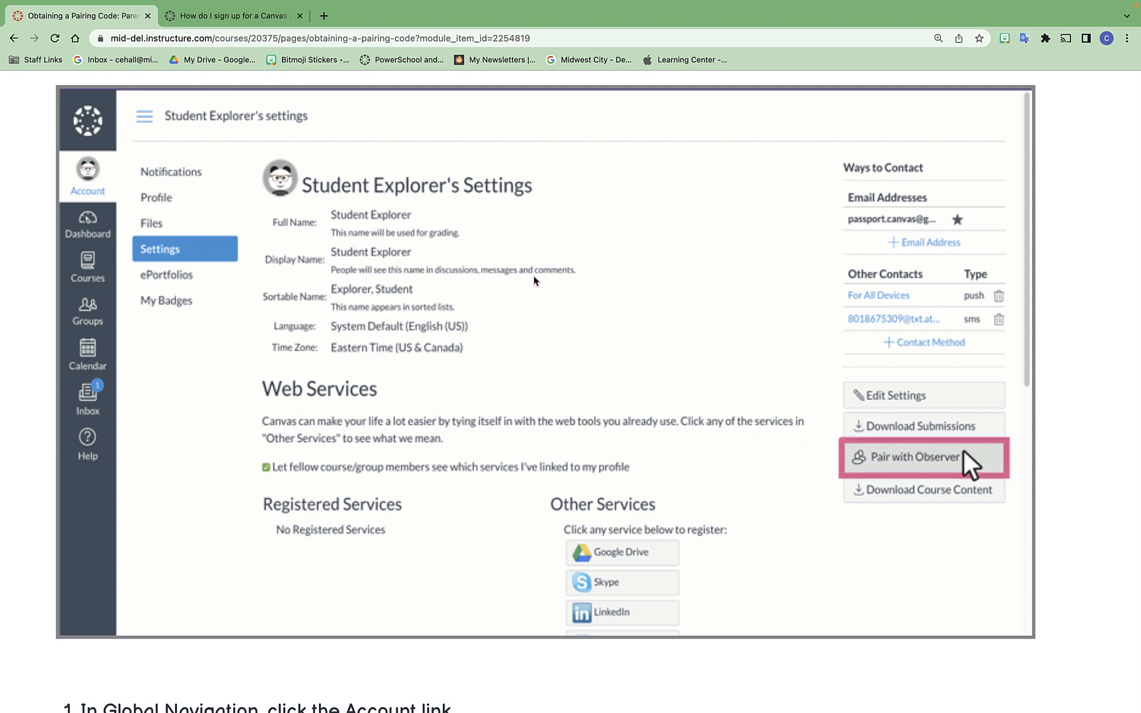
pyautogui.click(913, 457)
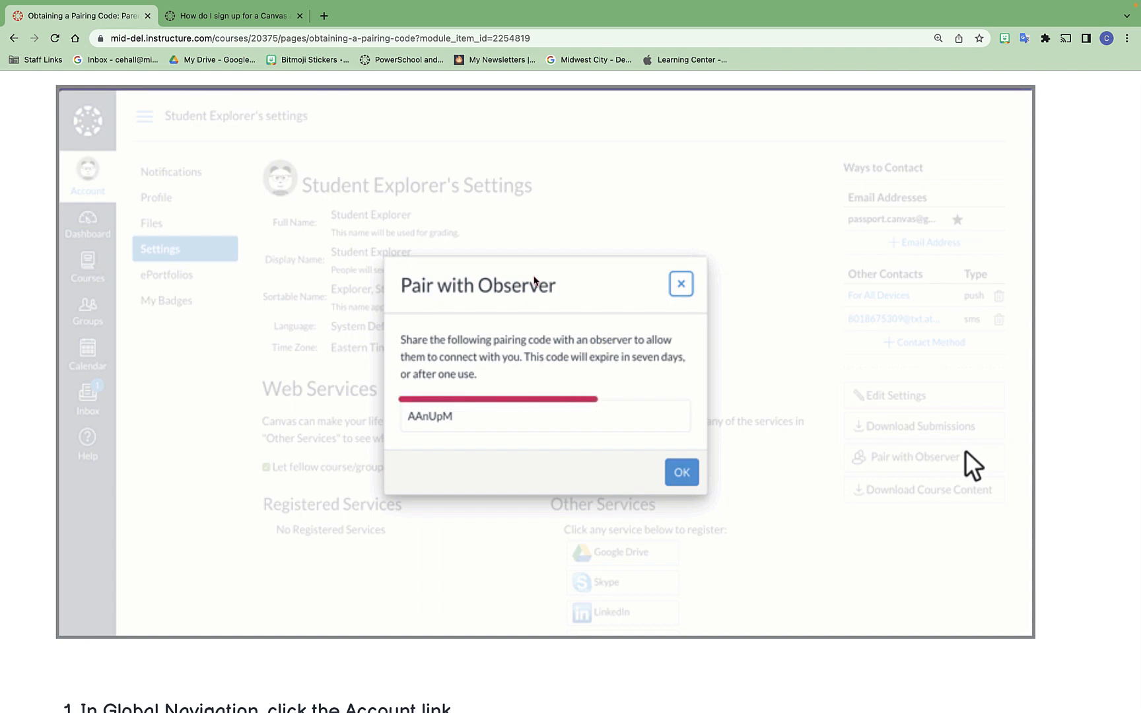
# Select the pairing code AAnUpM in the Pair with Observer dialog.
pyautogui.click(544, 415)
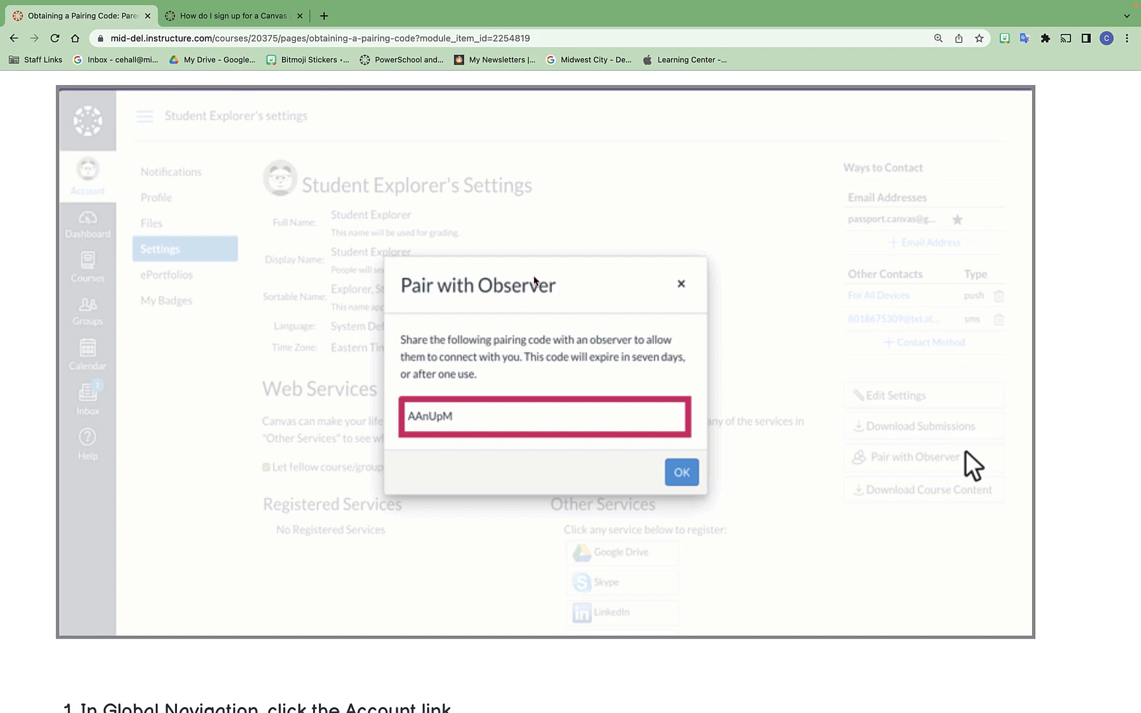
pyautogui.moveTo(847, 473)
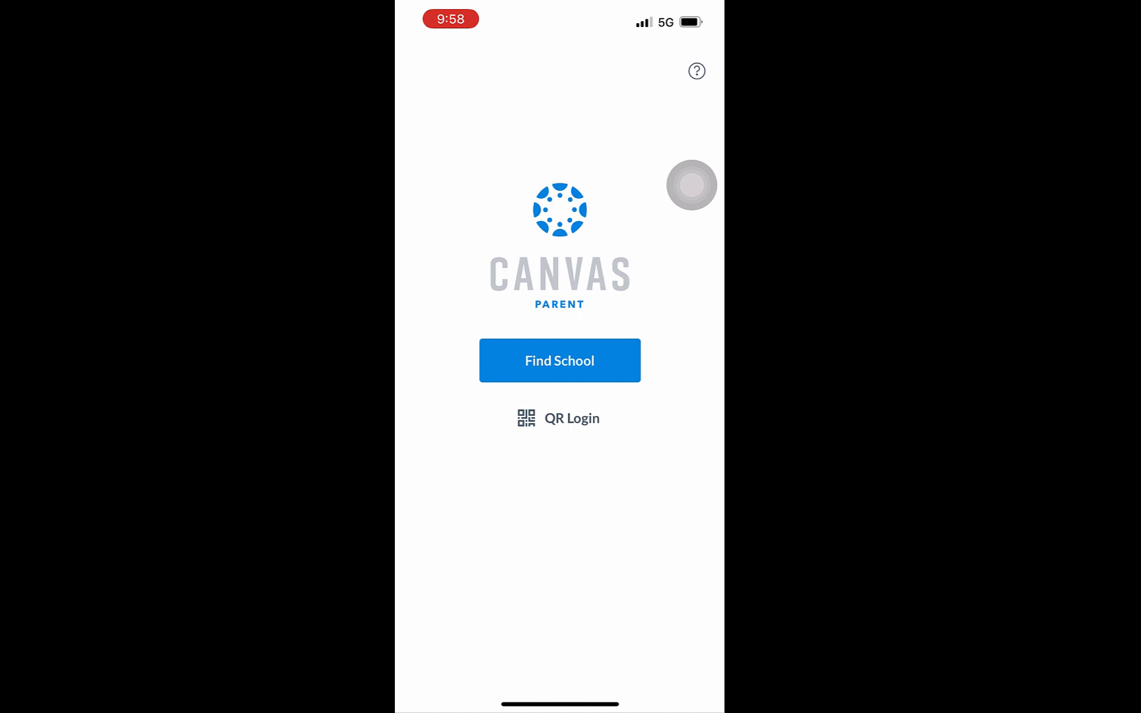
# Search for 'Mid-De' and select Mid-Del Public Schools.
pyautogui.click(558, 360)
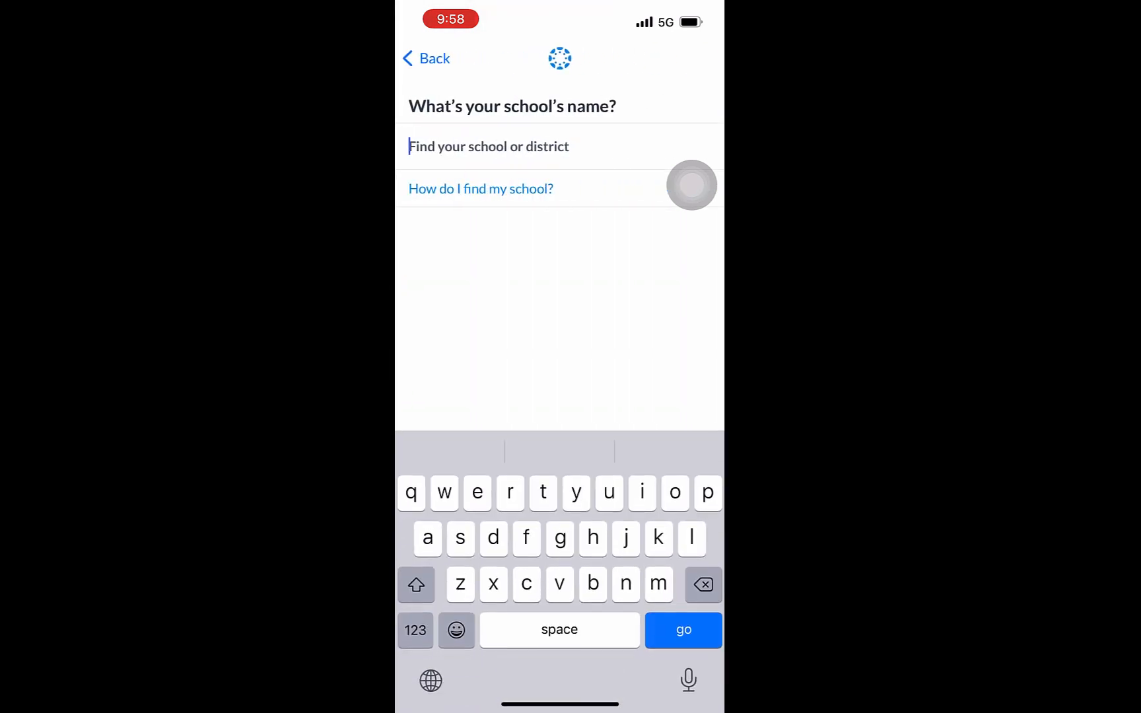
pyautogui.write('Mid')
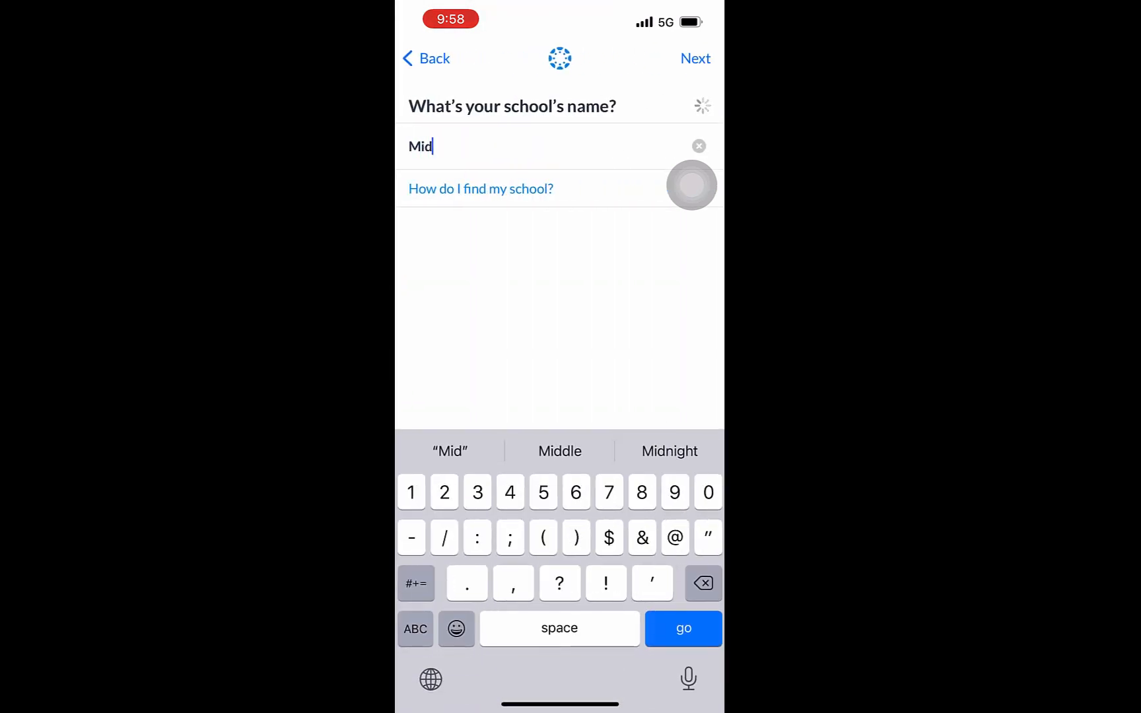
pyautogui.write('-De')
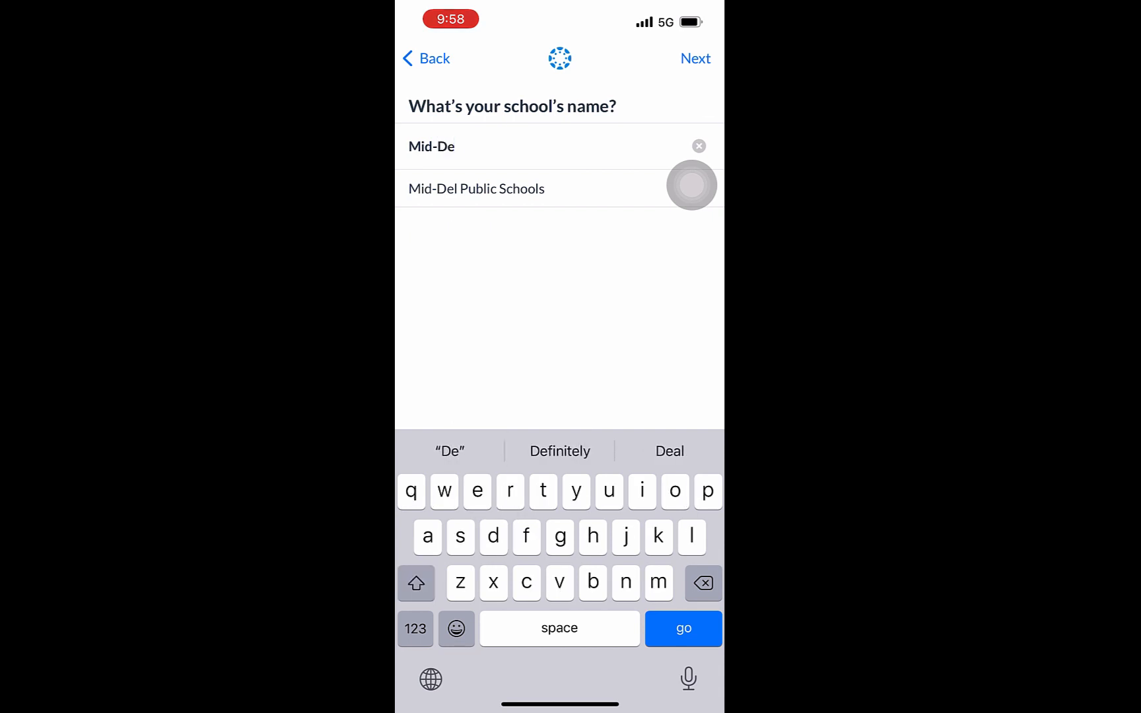
pyautogui.click(476, 188)
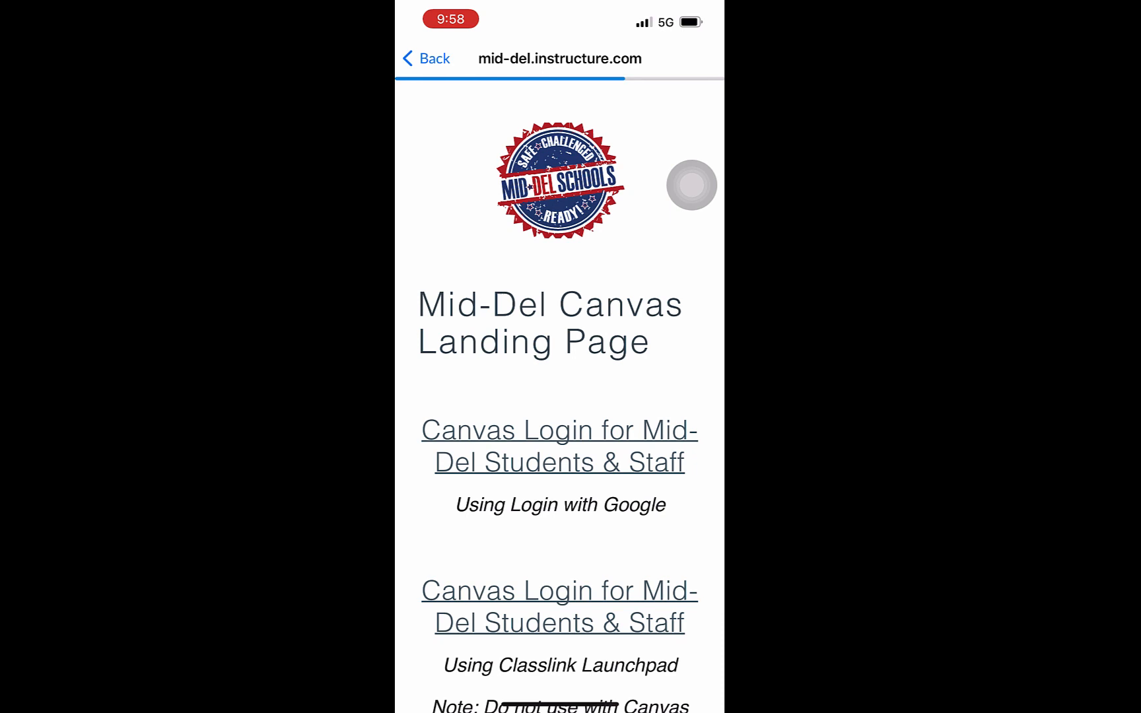
# From the Mid-Del Parents (Observer) login, reach Create Account for a parent signup.
pyautogui.scroll(-3)
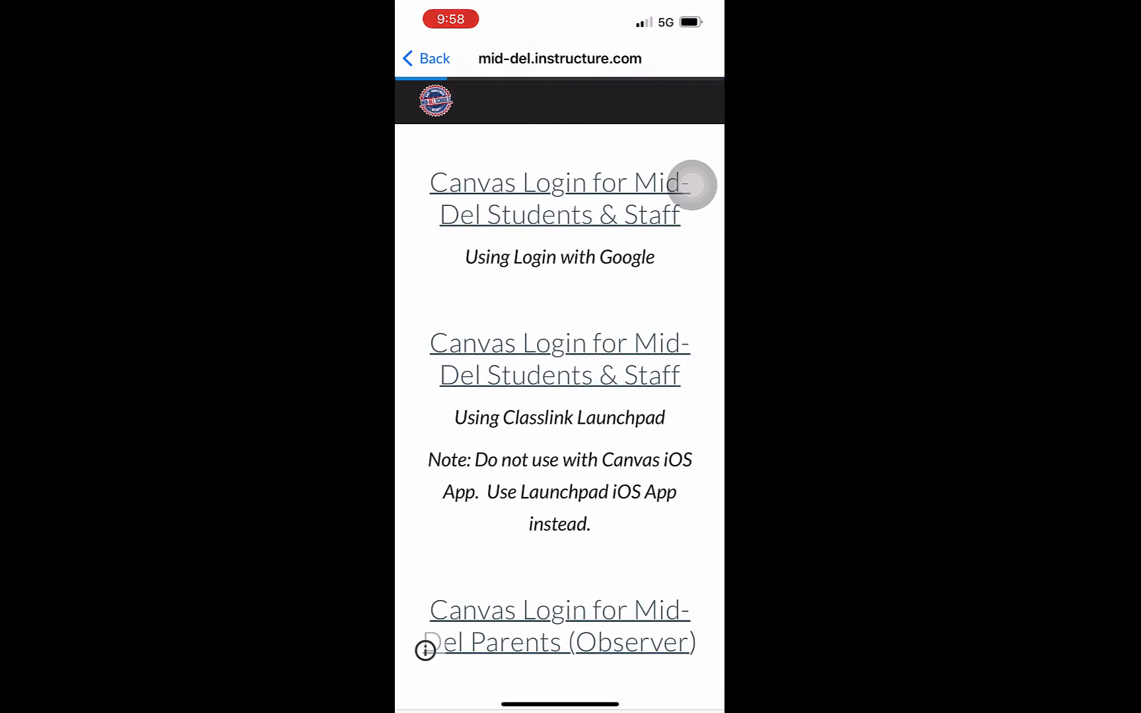
pyautogui.click(558, 197)
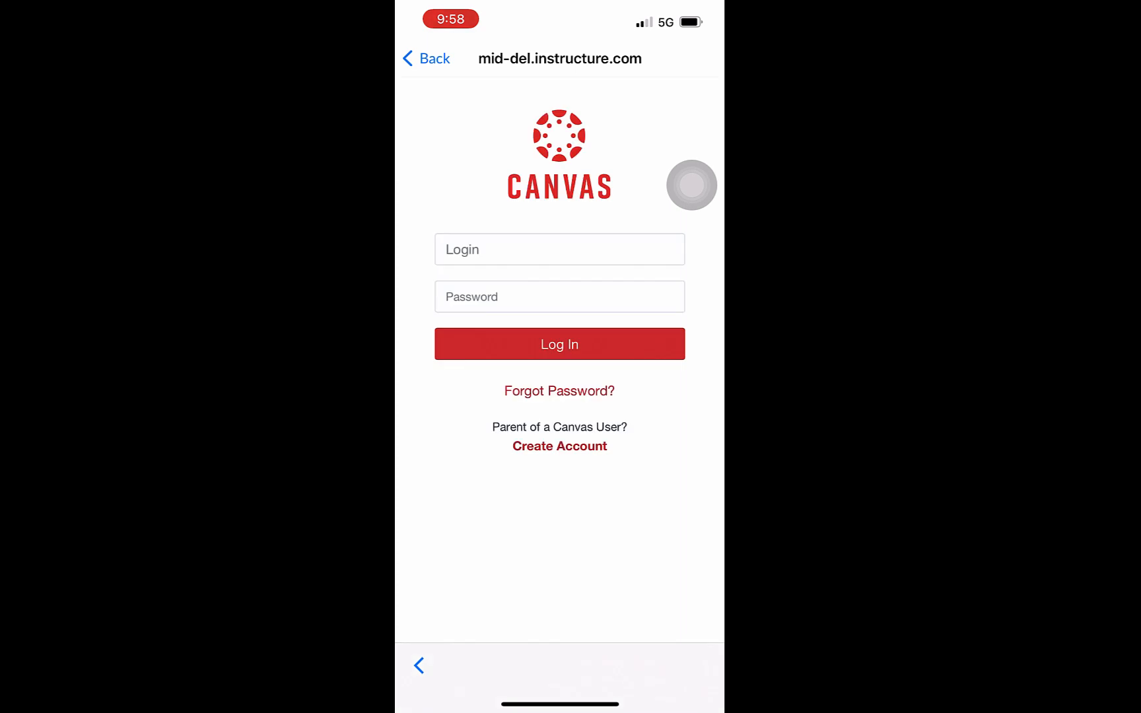
pyautogui.click(559, 446)
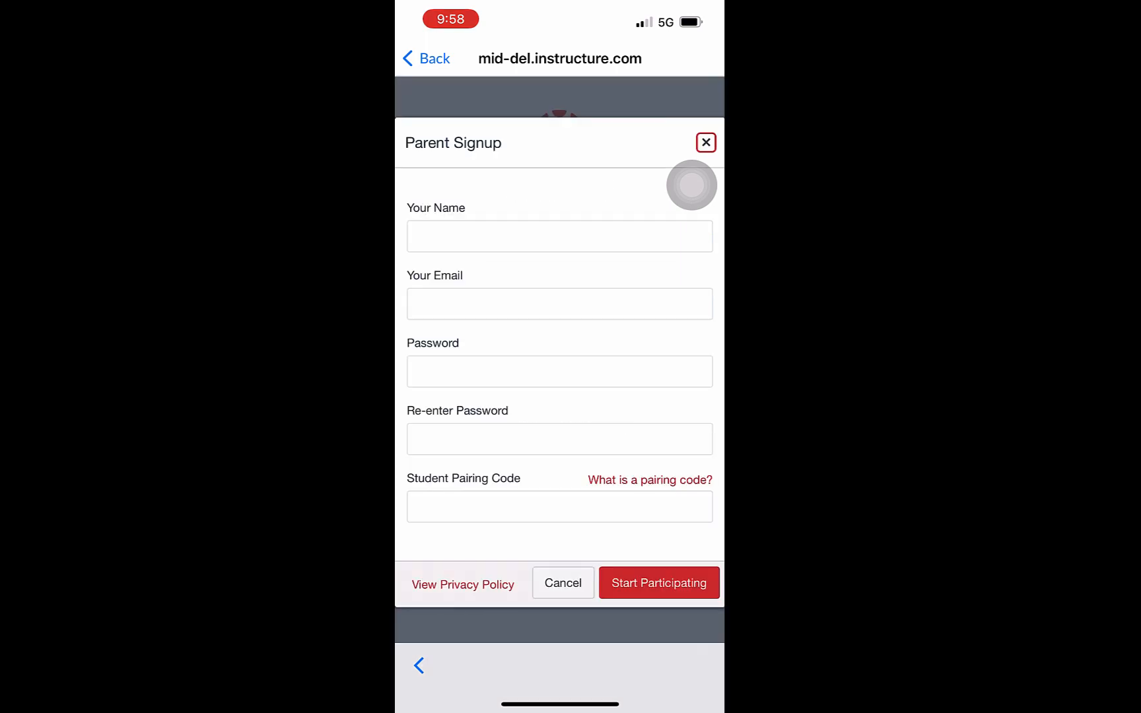
# Enter name 'Cai', email, matching passwords and pairing code on the signup form.
pyautogui.write('Cai')
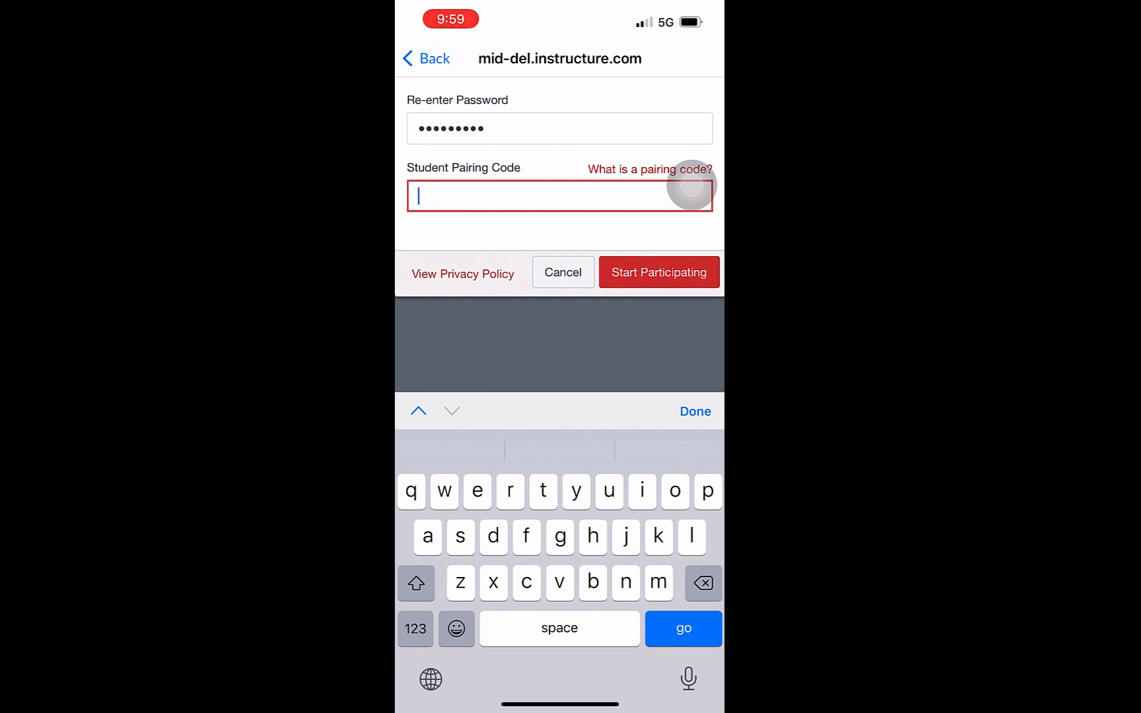
pyautogui.write('wyAae')
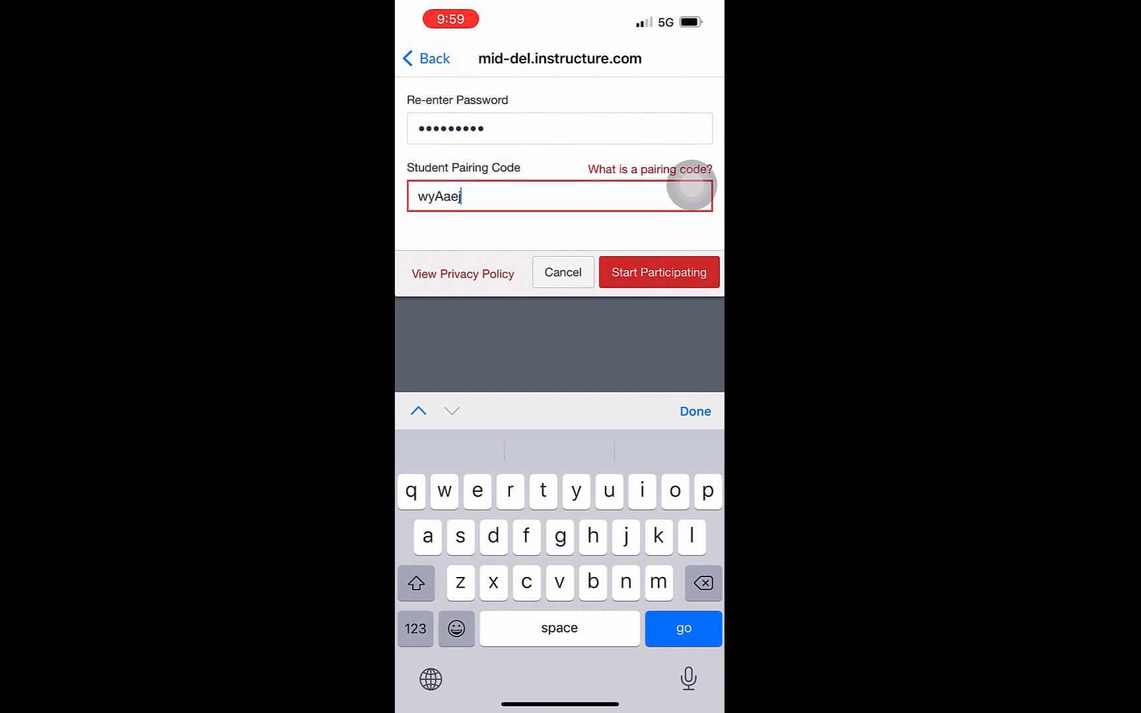